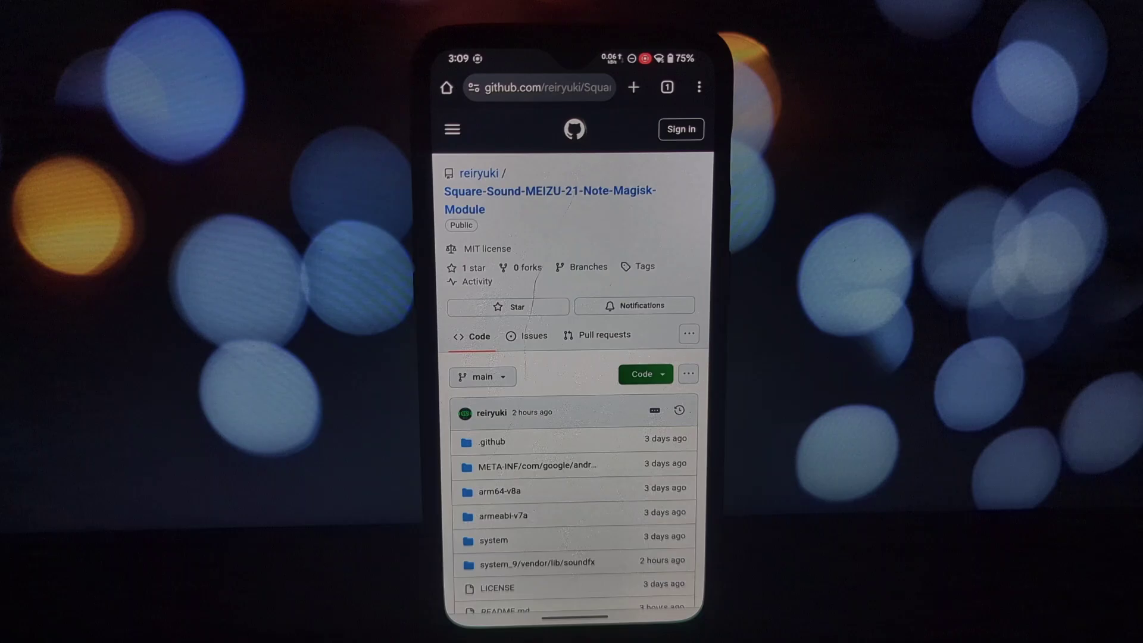
Scroll through the GitHub repo and Pling page to download the MEIZU 21 Note module zip
{"action": "scroll", "scroll_direction": "down", "scroll_amount": 3}
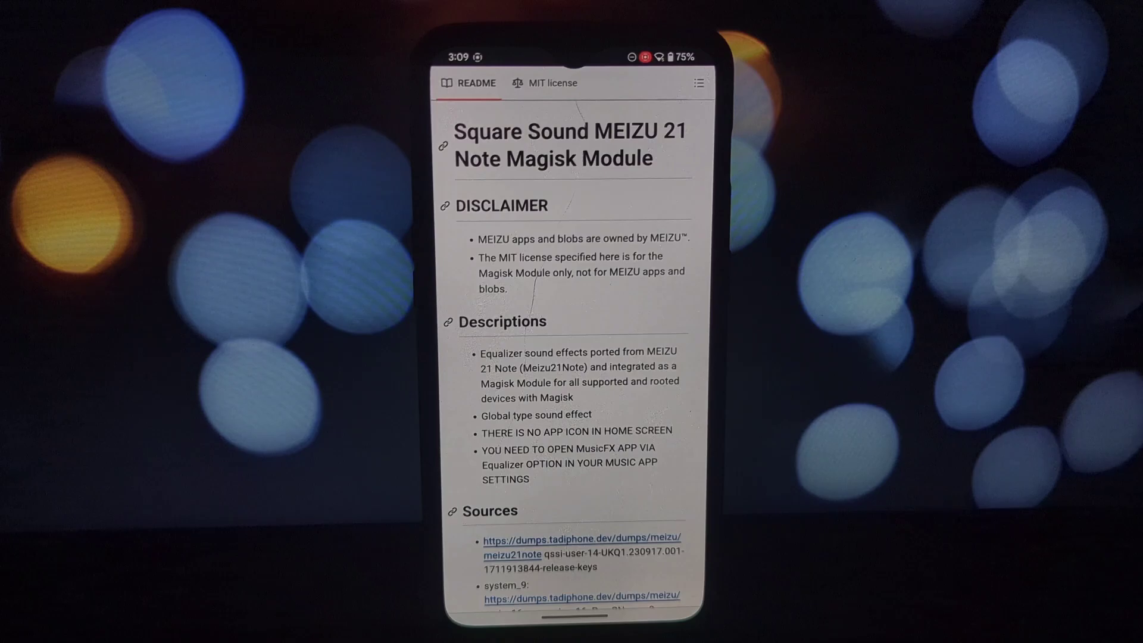
{"action": "scroll", "scroll_direction": "down", "scroll_amount": 3}
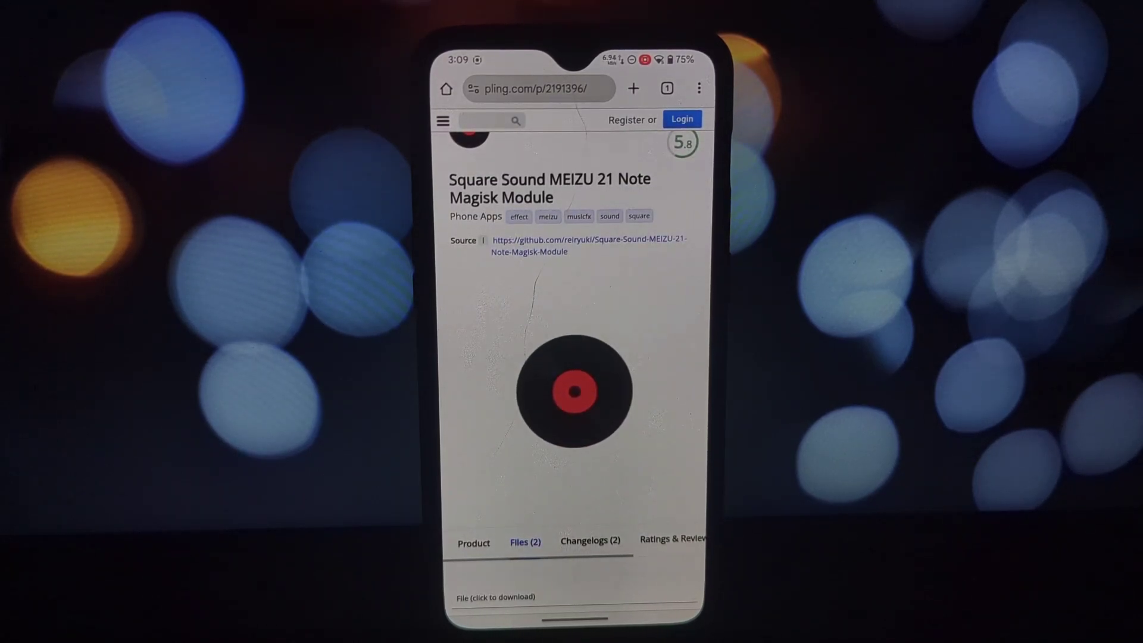
{"action": "scroll", "scroll_direction": "down", "scroll_amount": 3}
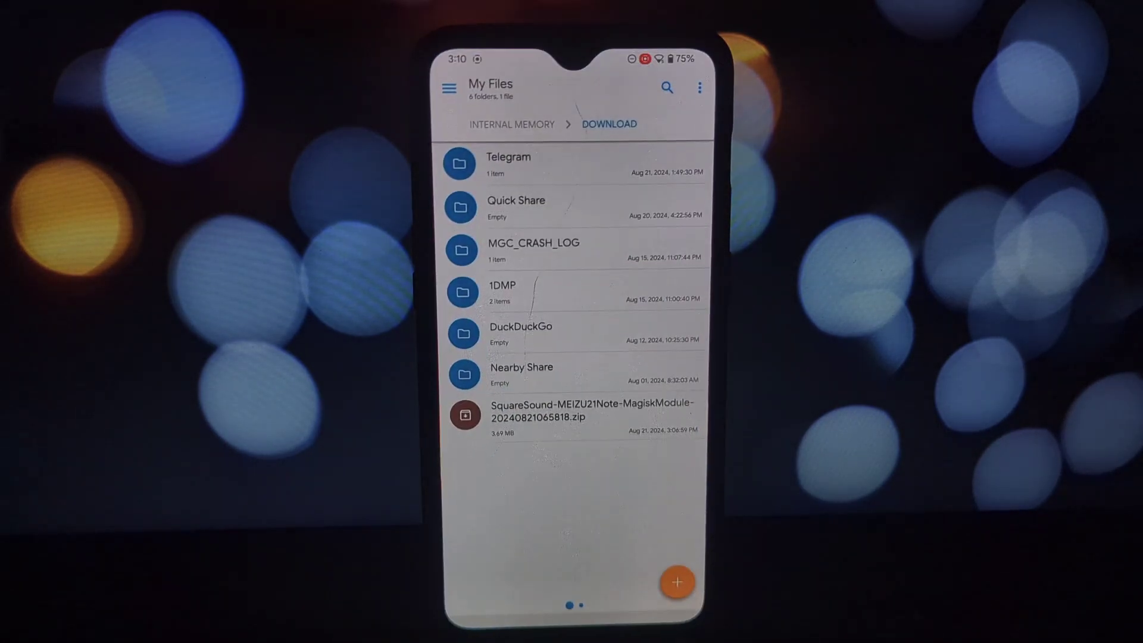
Switch from My Files to the Magisk app home screen
{"action": "left_click", "coordinate": [583, 417]}
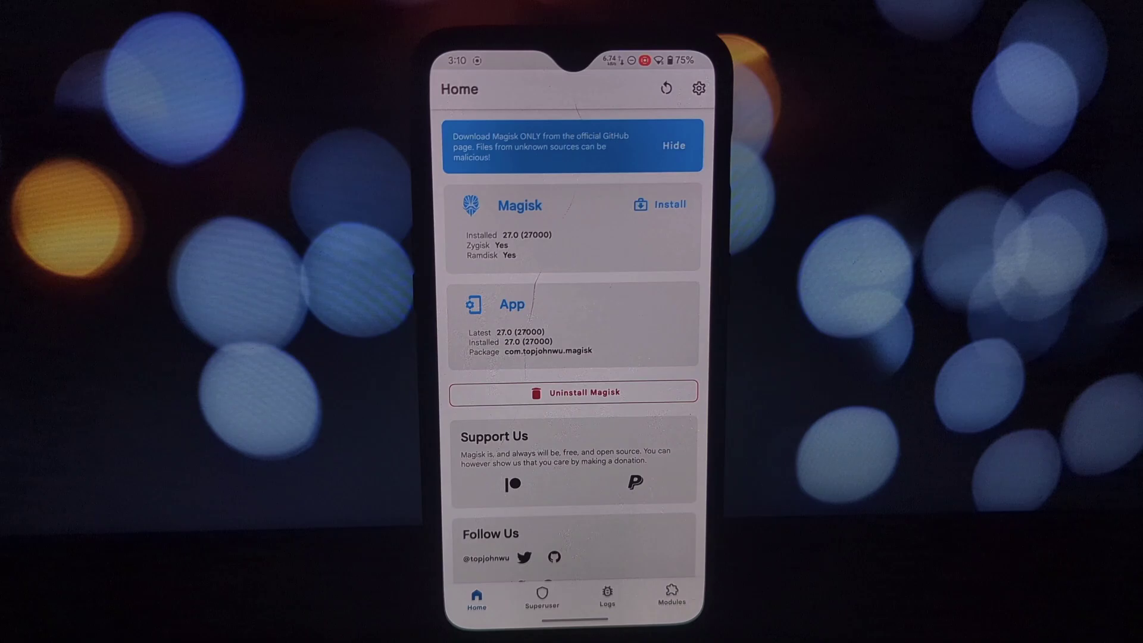
Install the SquareSound module zip from the Modules tab and confirm with OK
{"action": "left_click", "coordinate": [672, 594]}
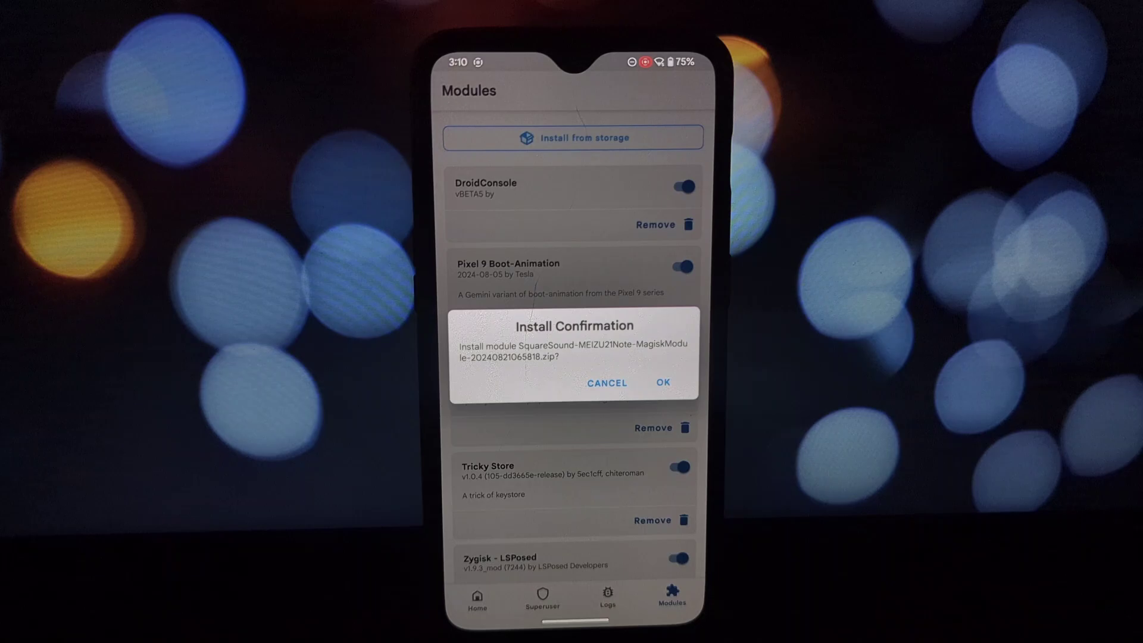
{"action": "left_click", "coordinate": [662, 383]}
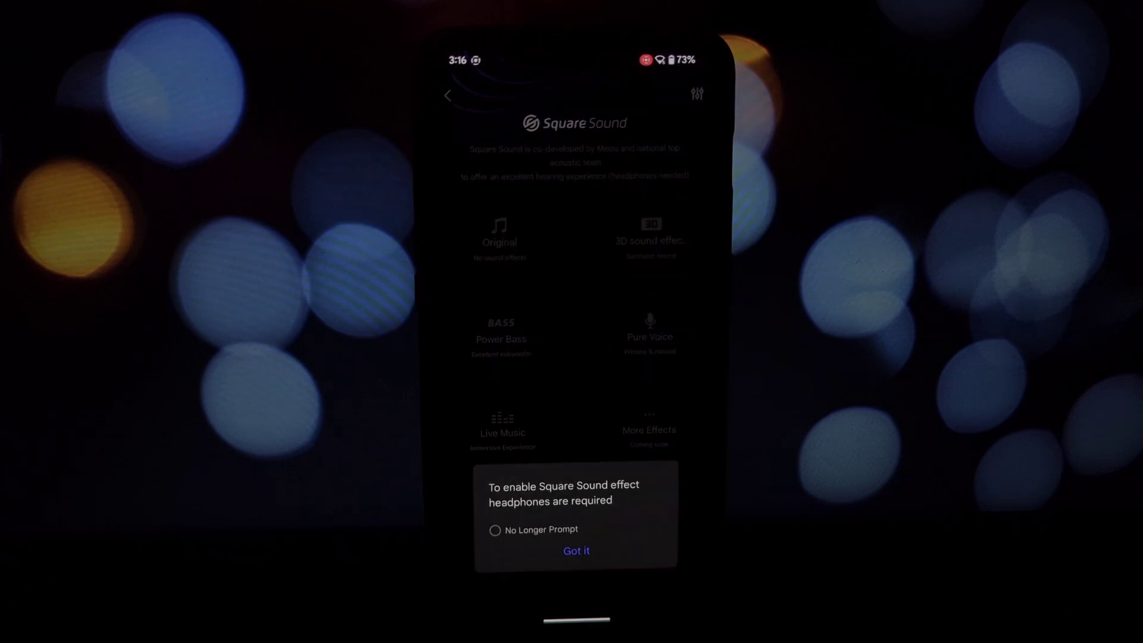
Dismiss the headphones and equalizer-conflict notices, then apply the Jazz preset
{"action": "left_click", "coordinate": [576, 550]}
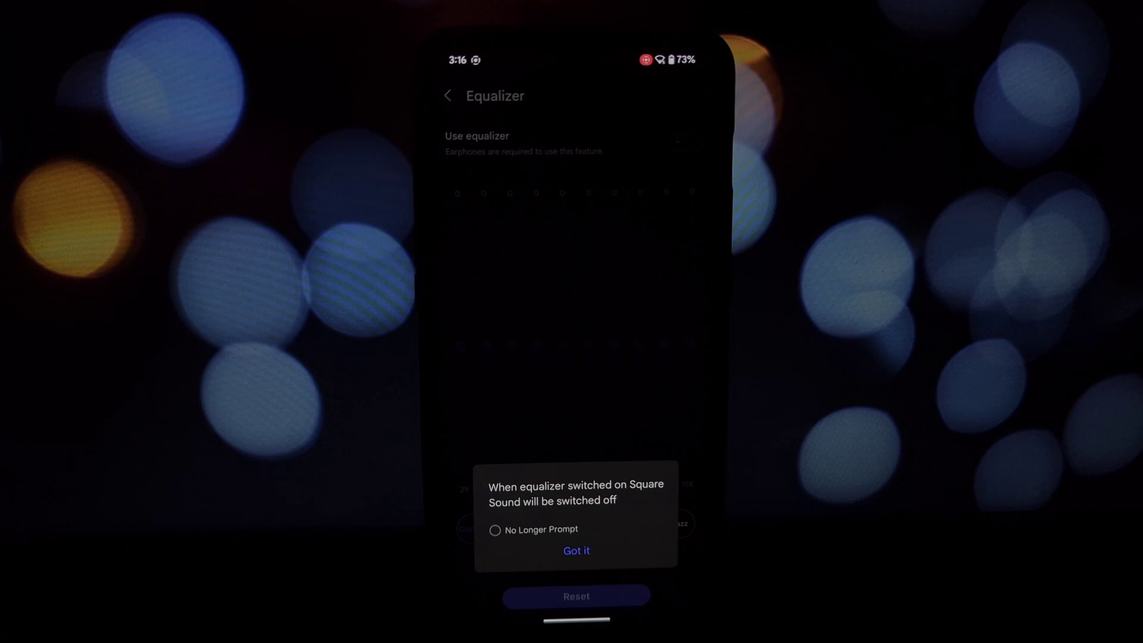
{"action": "left_click", "coordinate": [576, 551]}
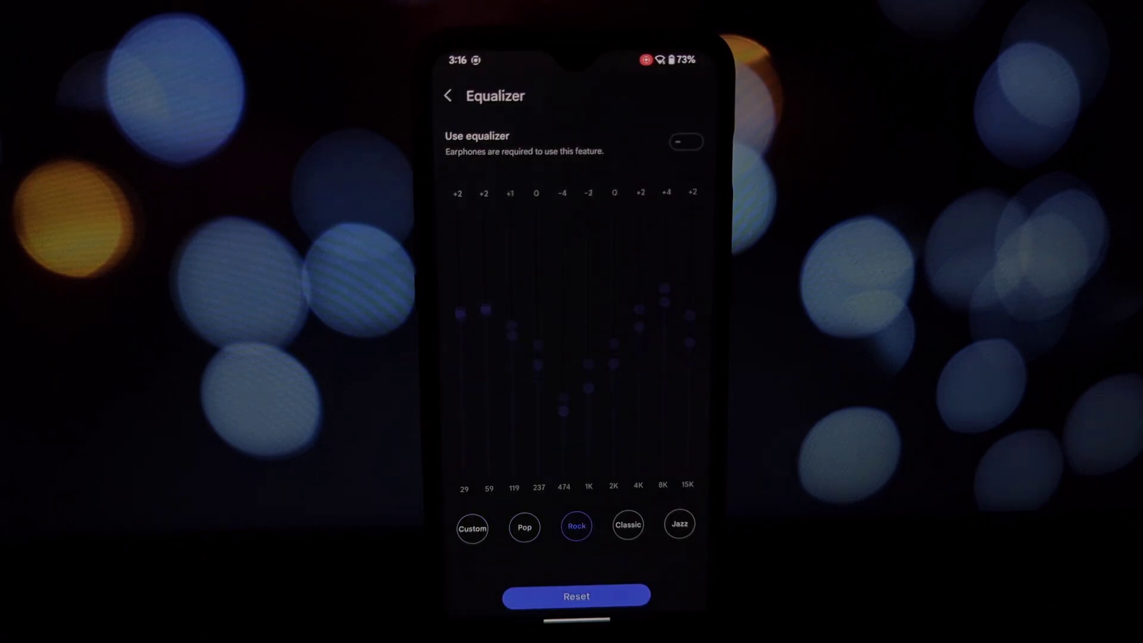
{"action": "left_click", "coordinate": [679, 525]}
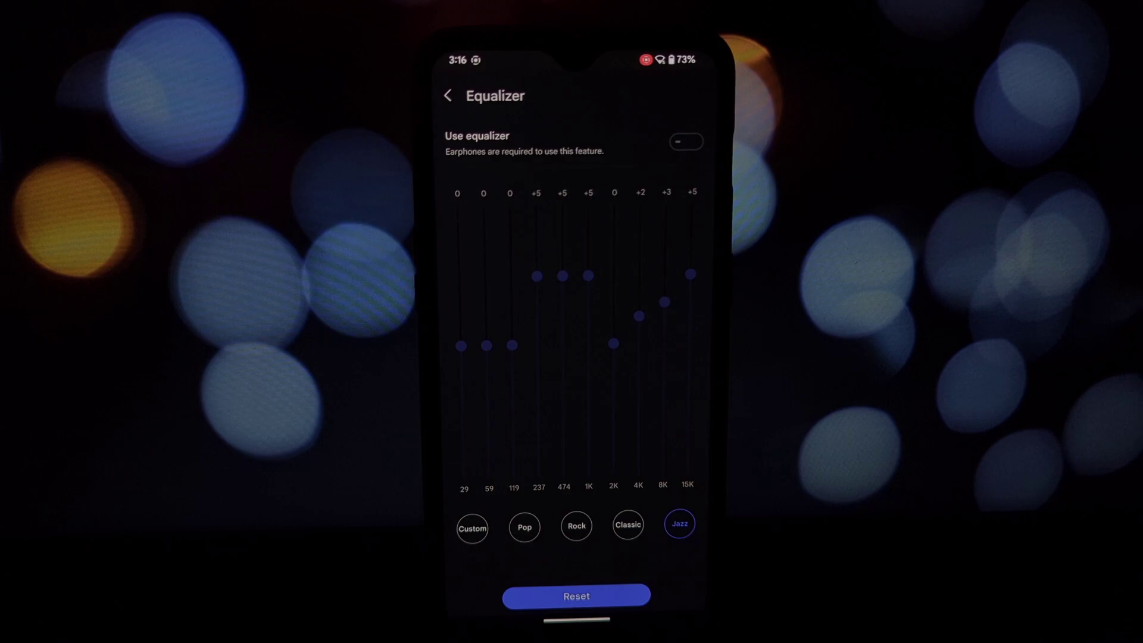